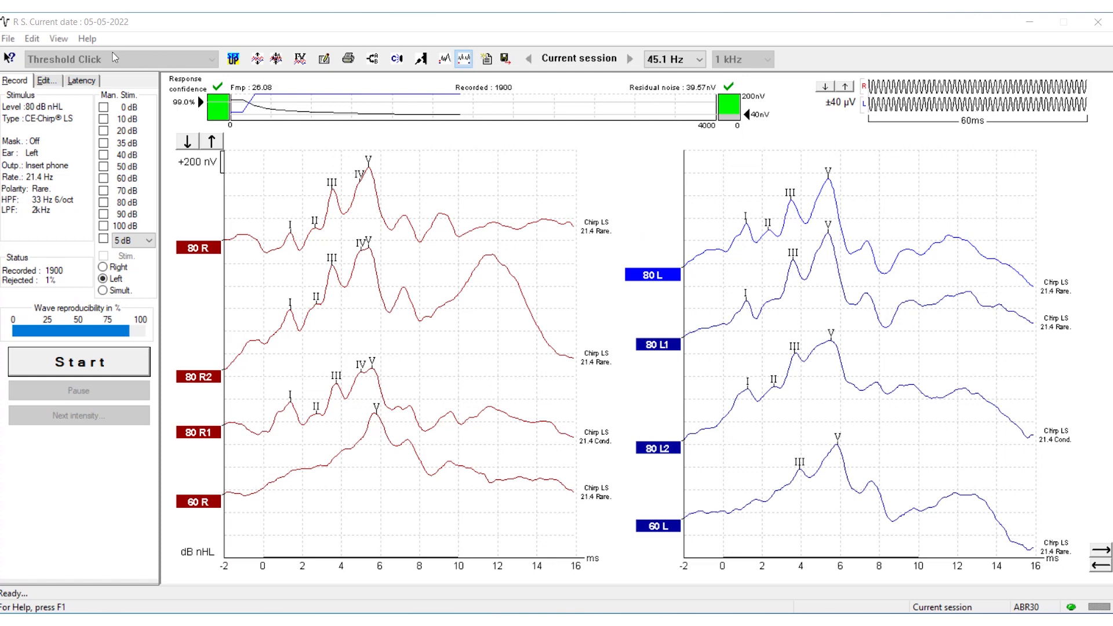
Bring up the File menu with system setup, print and export commands
{"action": "left_click", "coordinate": [8, 39]}
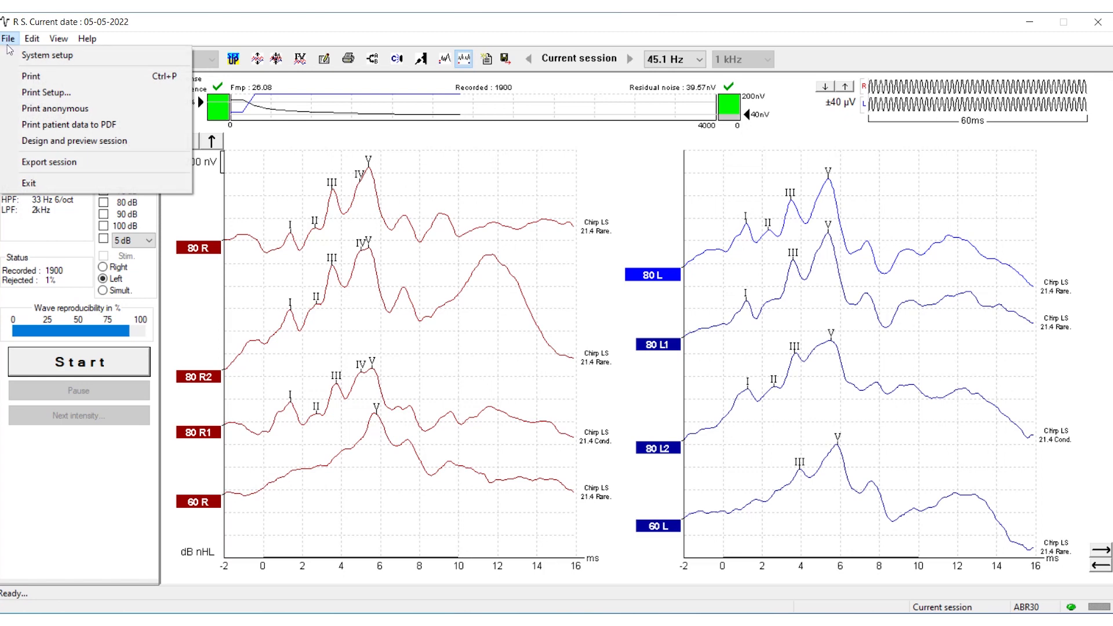
In System setup, set the Threshold Click protocol's stimulus type to CE-Chirp LS and save
{"action": "left_click", "coordinate": [46, 55]}
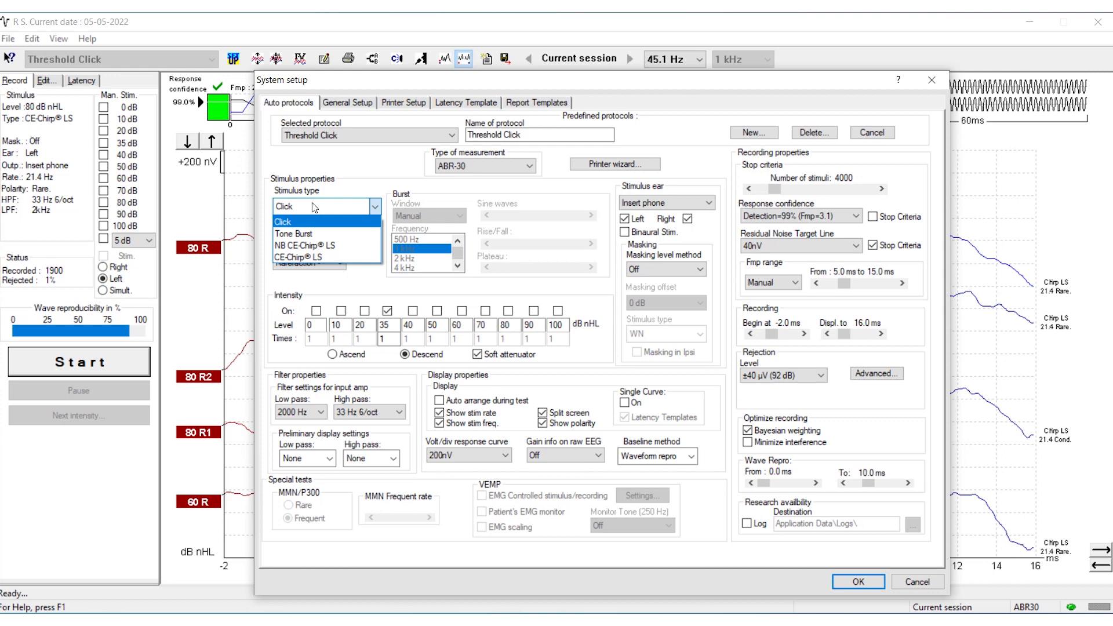
{"action": "left_click", "coordinate": [297, 257]}
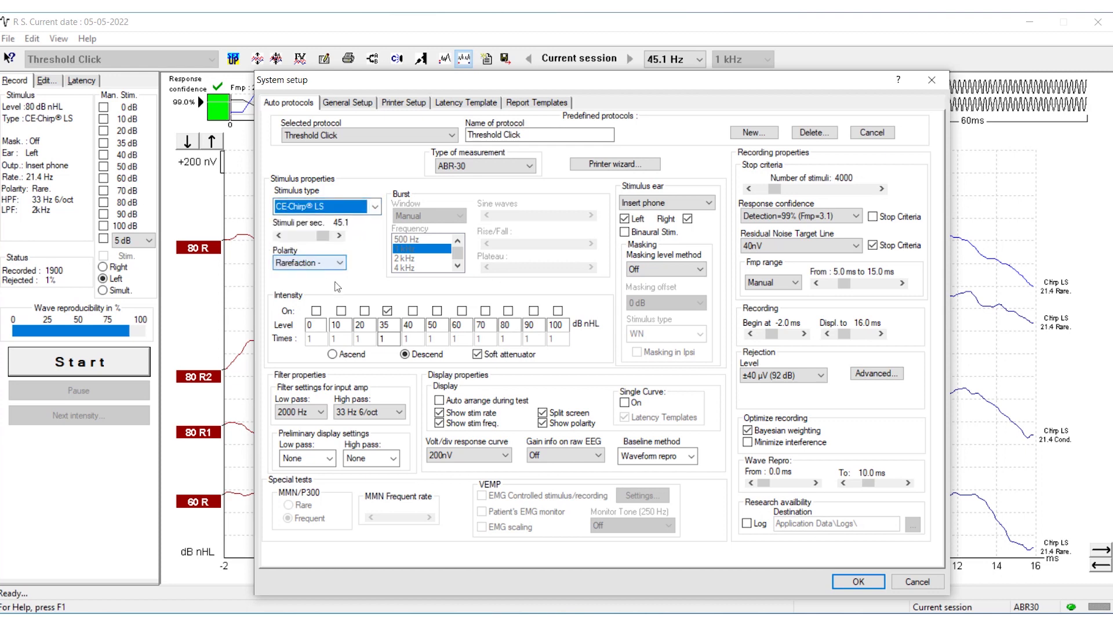
{"action": "left_click", "coordinate": [858, 581]}
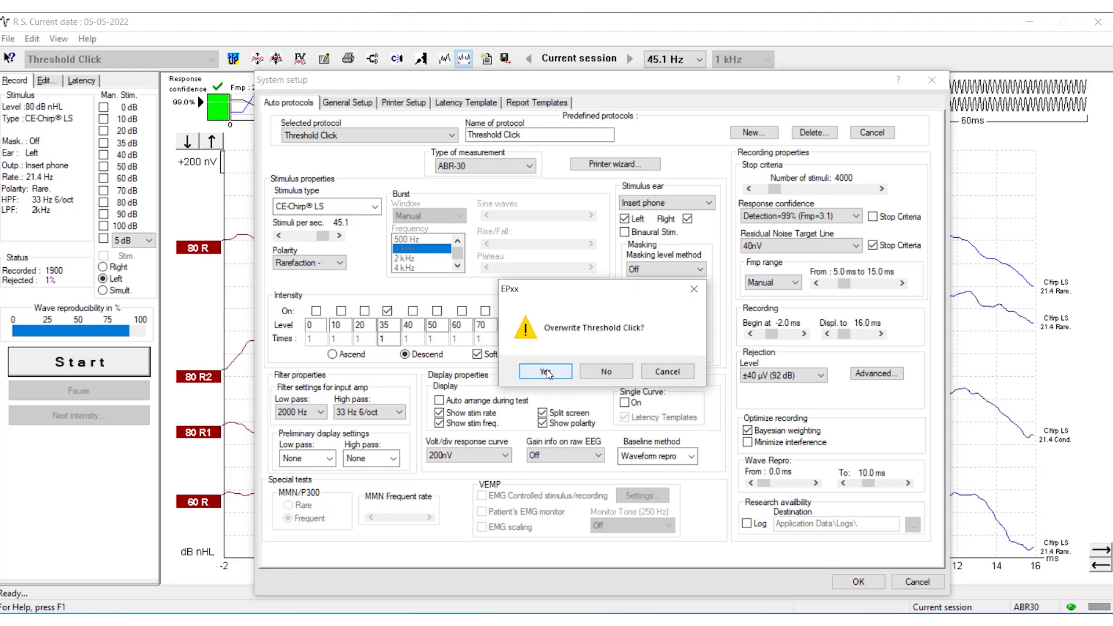
Confirm overwriting Threshold Click, then return to System setup to verify CE-Chirp LS
{"action": "left_click", "coordinate": [544, 371]}
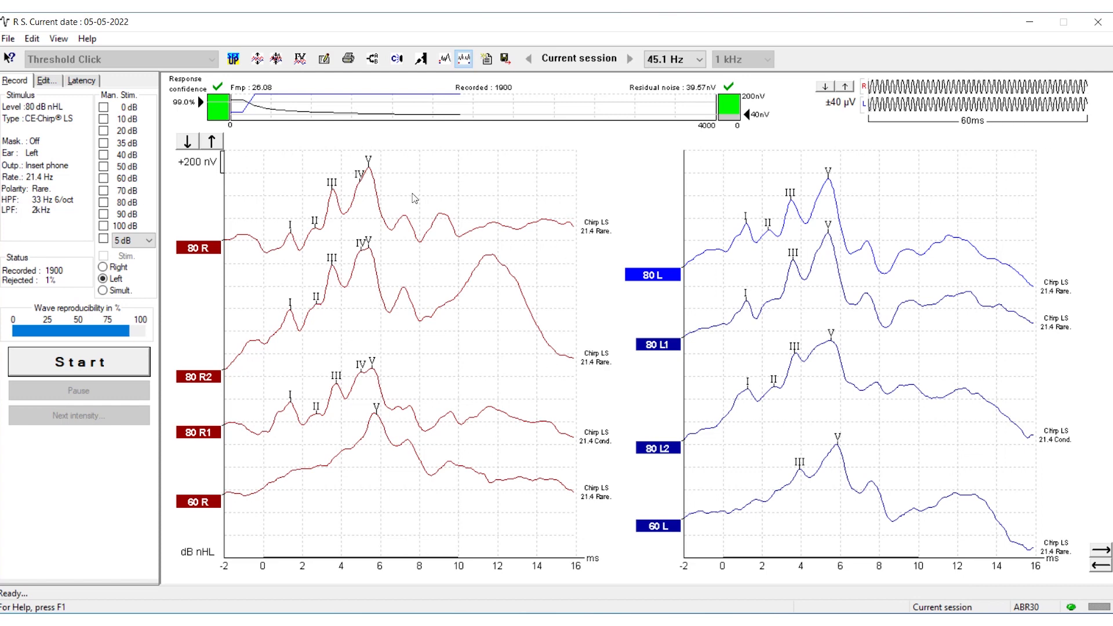
{"action": "left_click", "coordinate": [8, 39]}
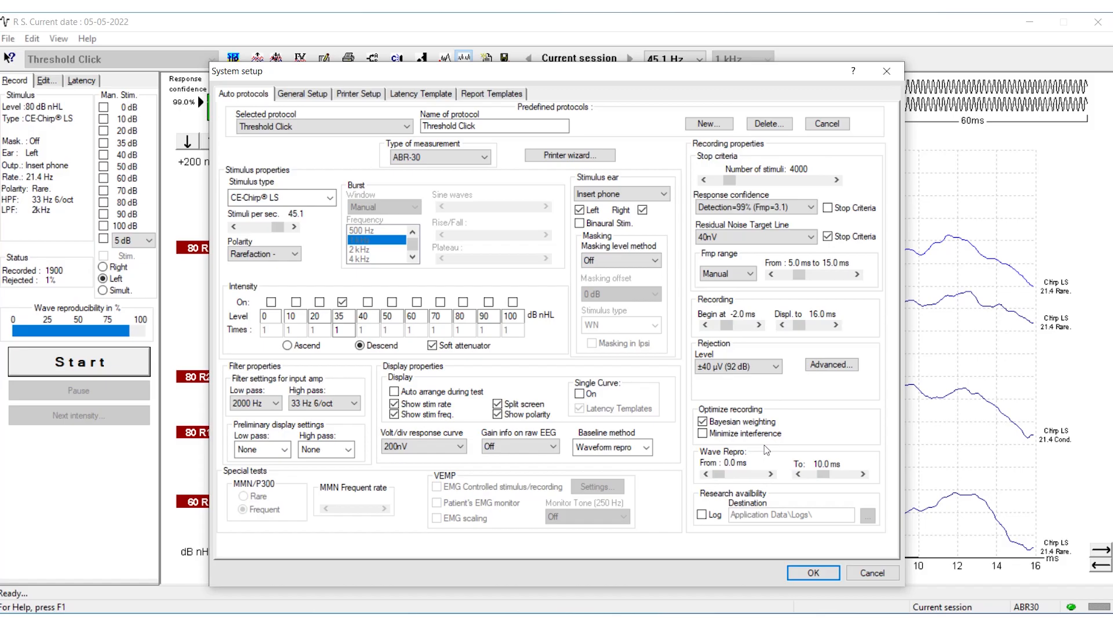
Dismiss System setup and return to the recorded ABR waveforms
{"action": "left_click", "coordinate": [811, 572]}
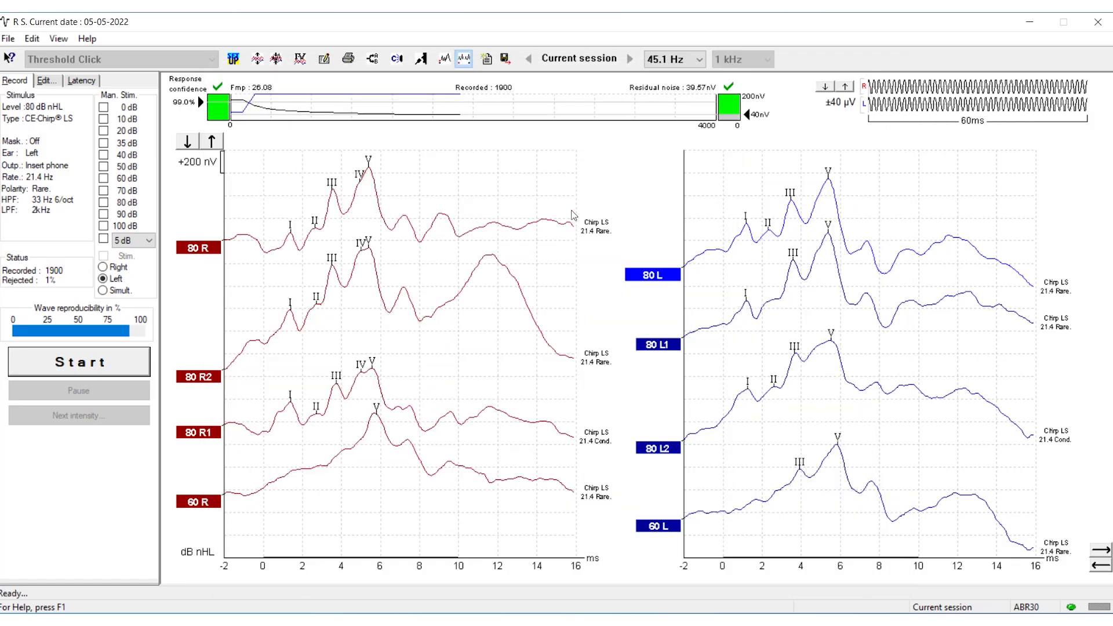
{"action": "mouse_move", "coordinate": [233, 58]}
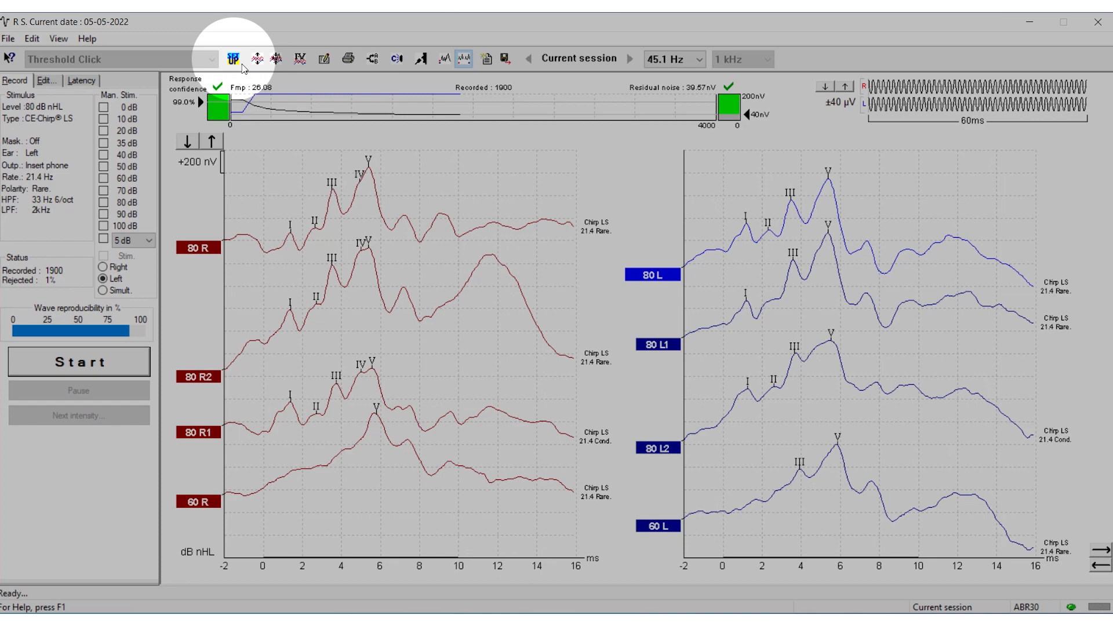
In Temporary Protocol Setup, switch polarity to Condensation + and apply it
{"action": "left_click", "coordinate": [233, 59]}
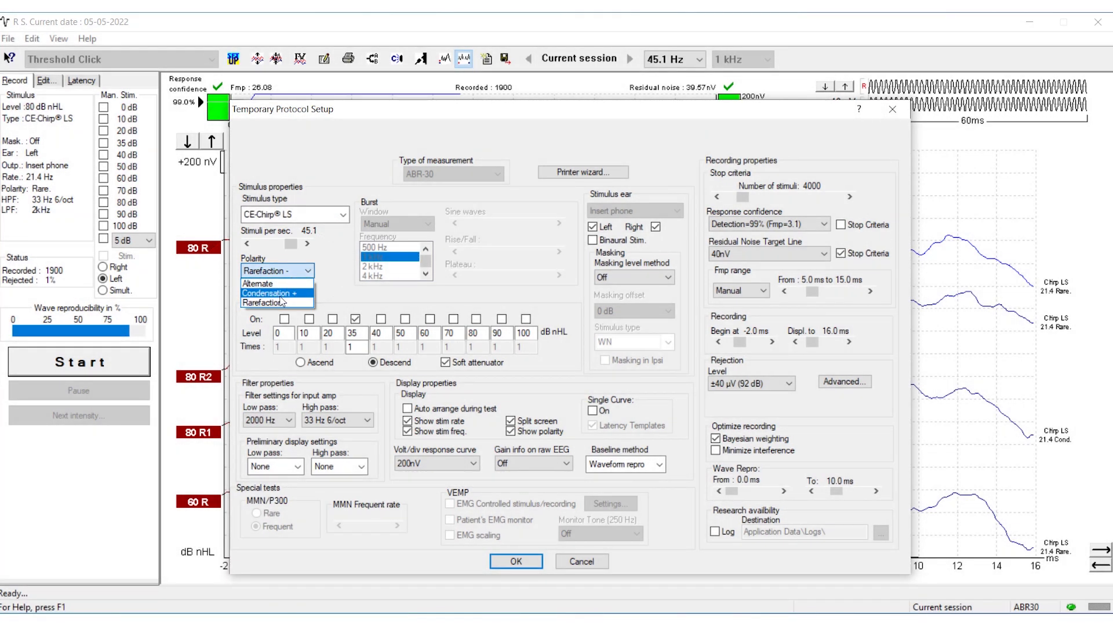
{"action": "left_click", "coordinate": [277, 293]}
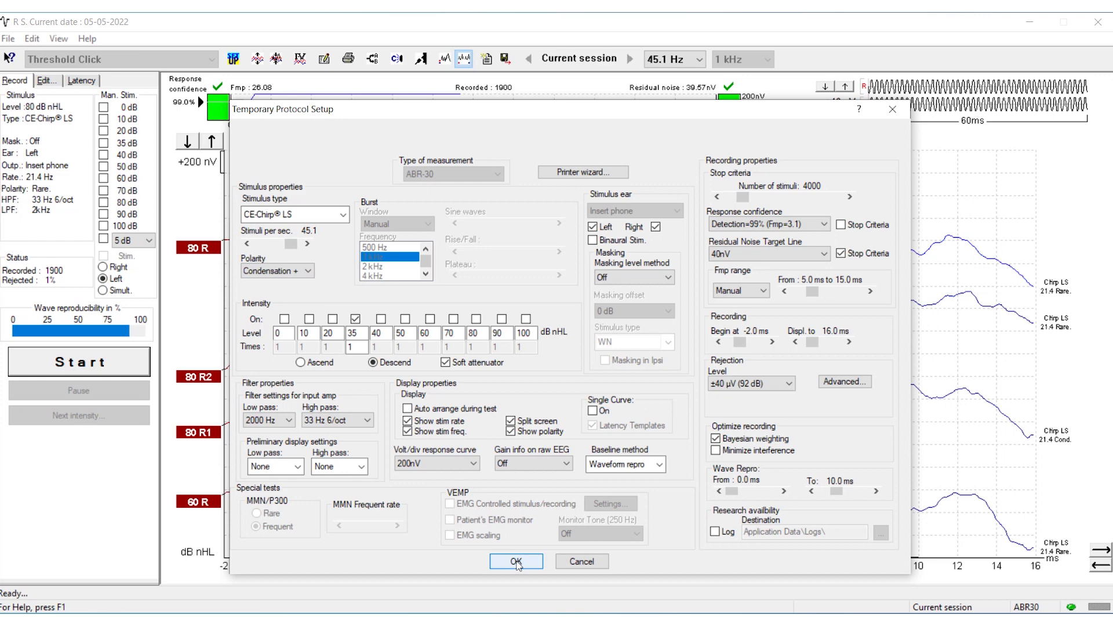
{"action": "left_click", "coordinate": [515, 561]}
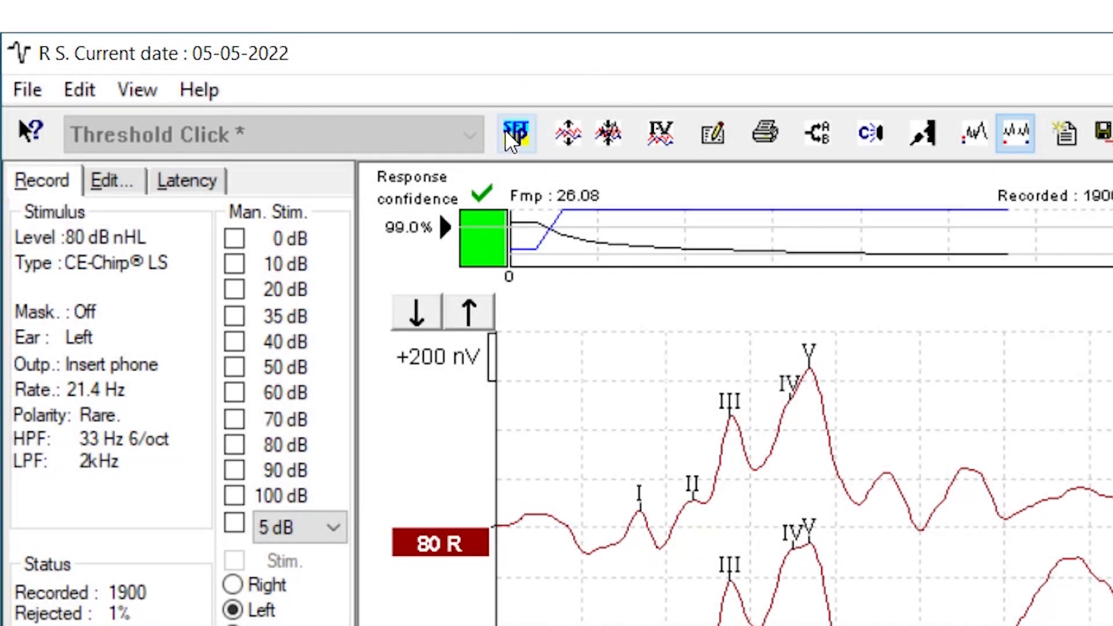
Return to Temporary Protocol Setup and set polarity back to Rarefaction -
{"action": "left_click", "coordinate": [517, 133]}
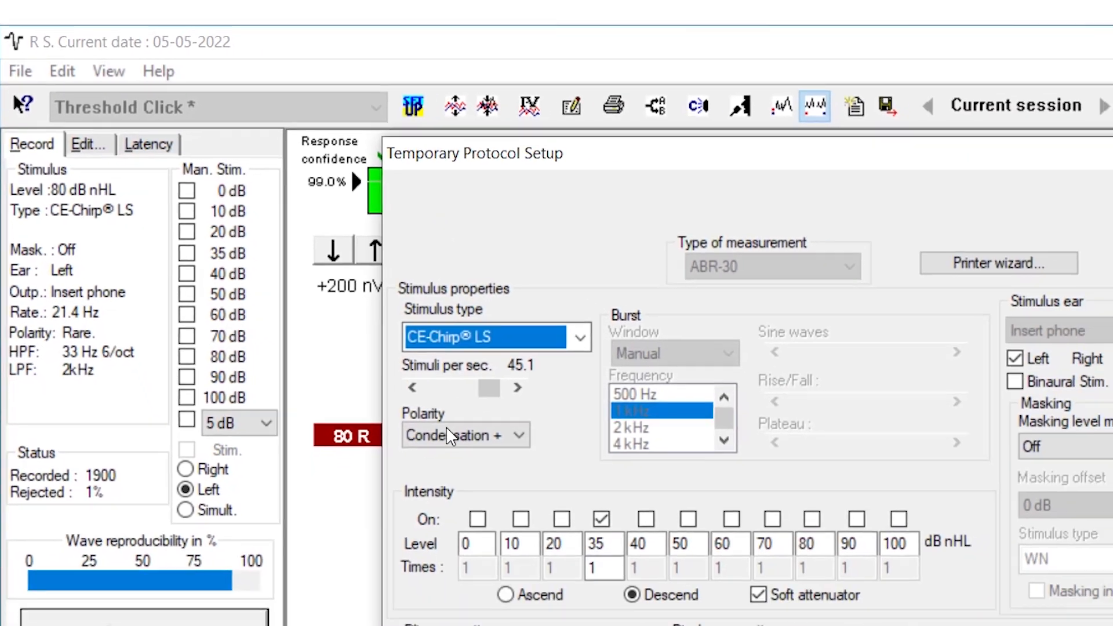
{"action": "left_click", "coordinate": [293, 247]}
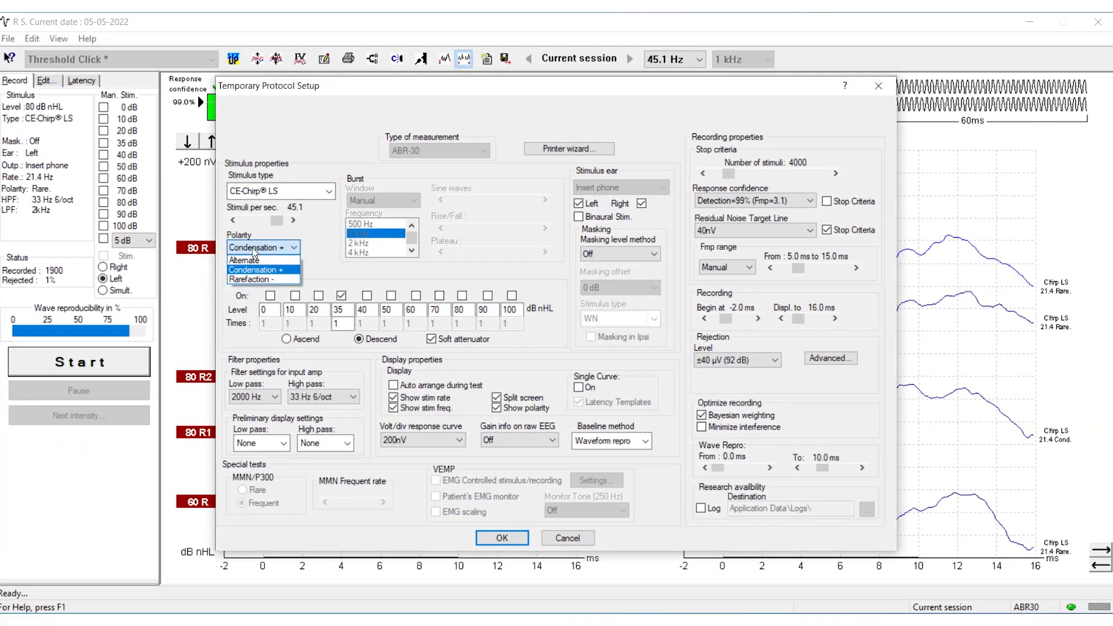
{"action": "left_click", "coordinate": [253, 279]}
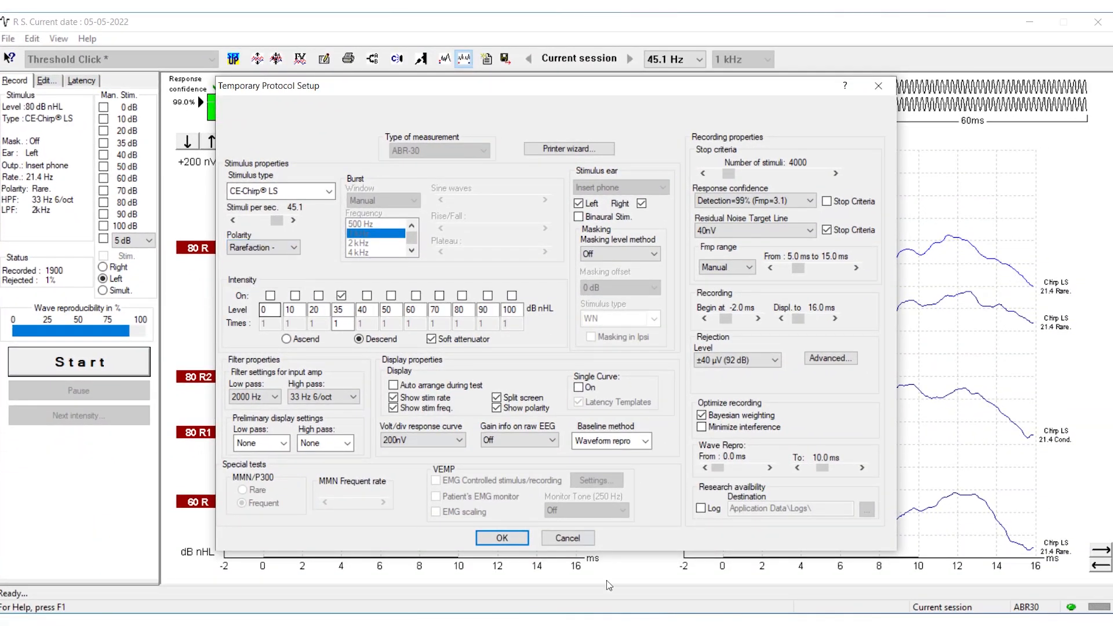